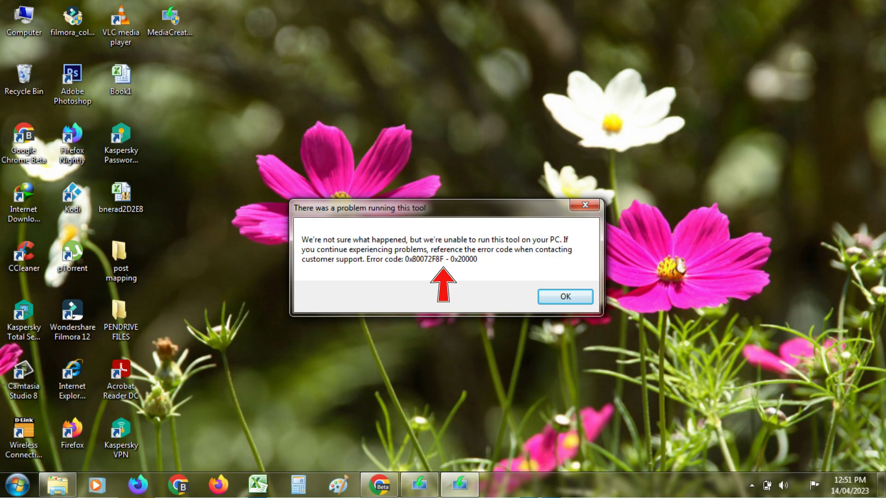
Dismiss the Media Creation Tool error 0x80072F8F message with OK.
{"action": "left_click", "coordinate": [564, 297]}
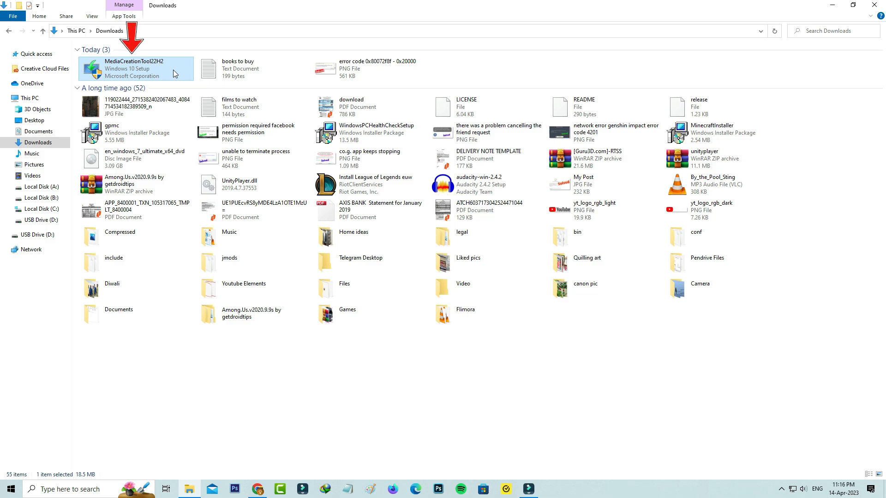
Unblock MediaCreationTool22H2 in Properties, set it to run as administrator, and apply.
{"action": "right_click", "coordinate": [136, 68]}
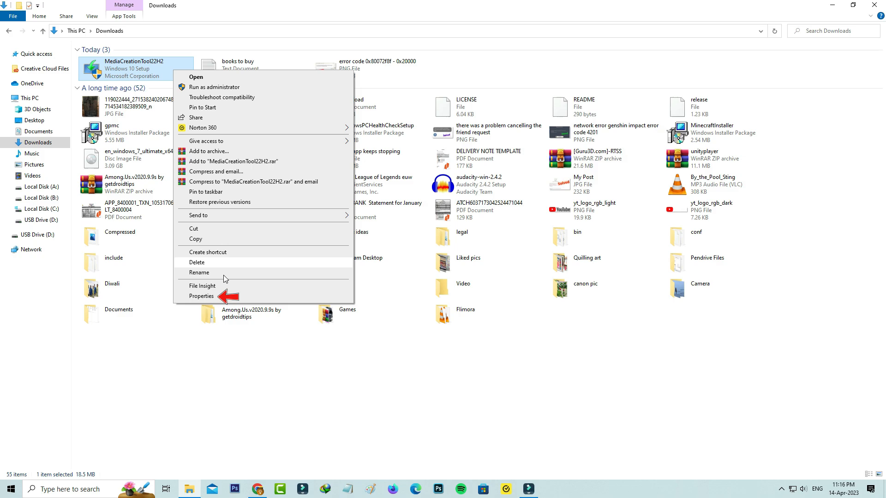
{"action": "left_click", "coordinate": [202, 296]}
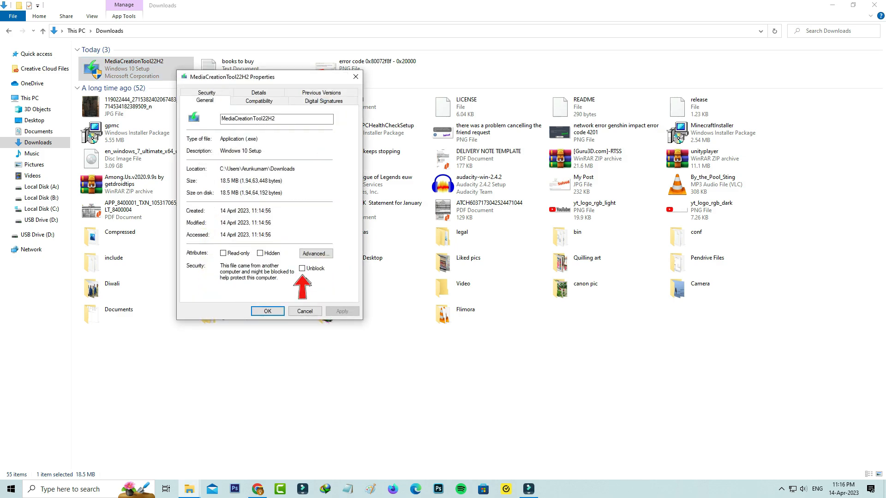
{"action": "left_click", "coordinate": [302, 269]}
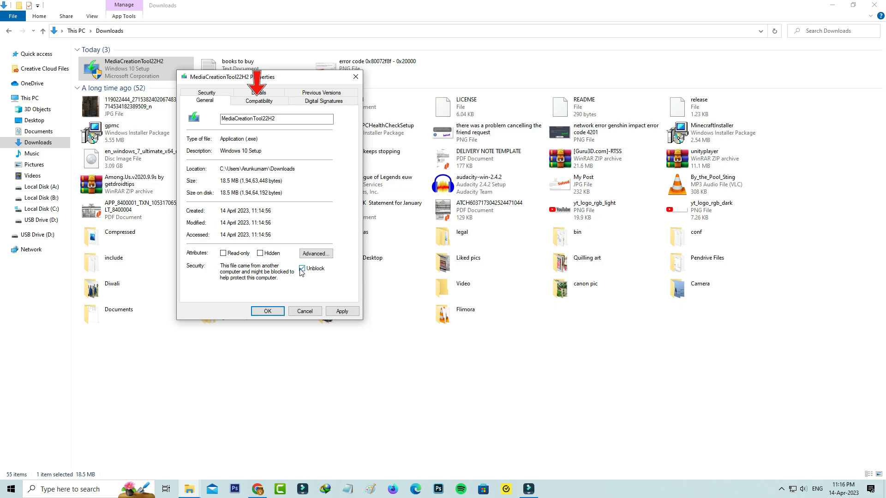
{"action": "left_click", "coordinate": [258, 100]}
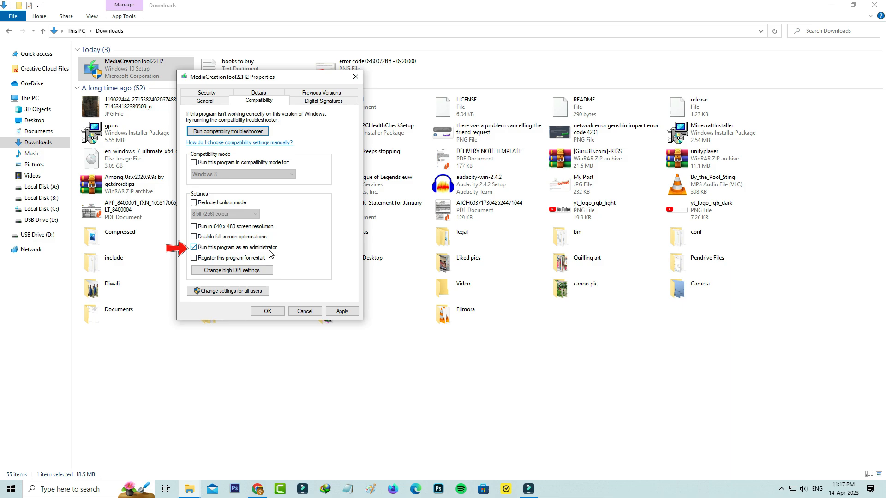
{"action": "left_click", "coordinate": [193, 247]}
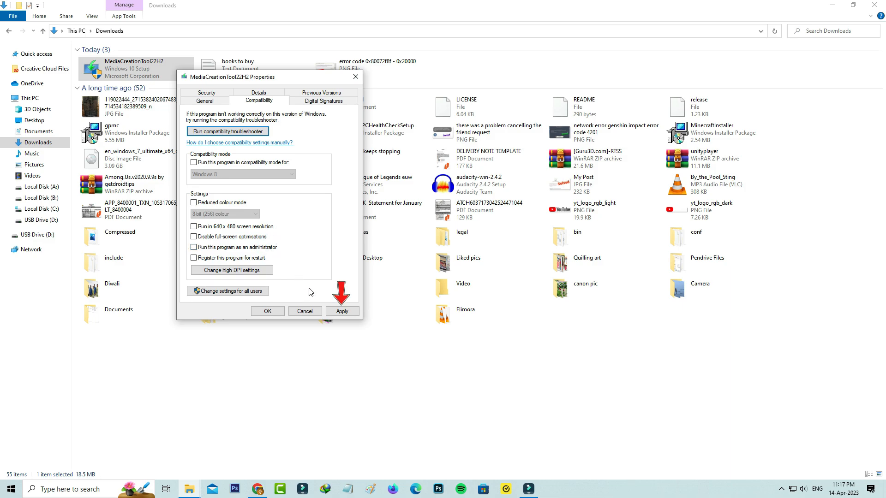
{"action": "left_click", "coordinate": [304, 311]}
{"action": "type", "text": "regedit"}
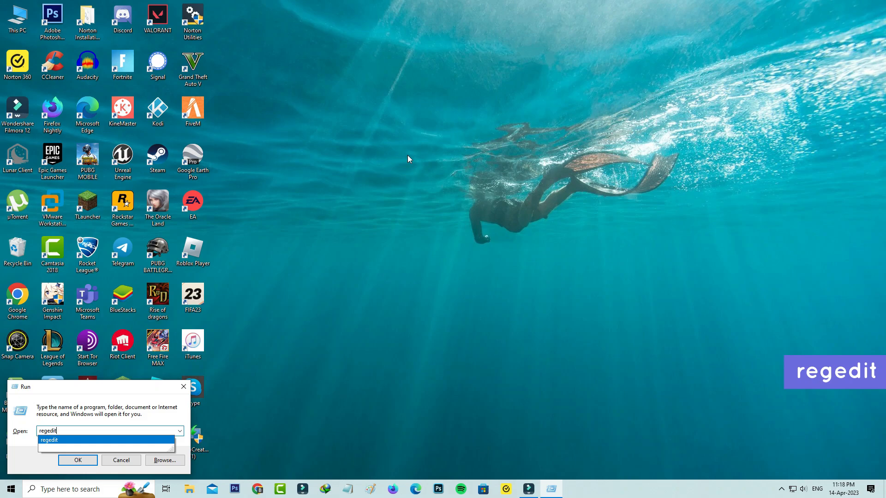
Launch regedit from the Run dialog to open Registry Editor.
{"action": "left_click", "coordinate": [48, 440]}
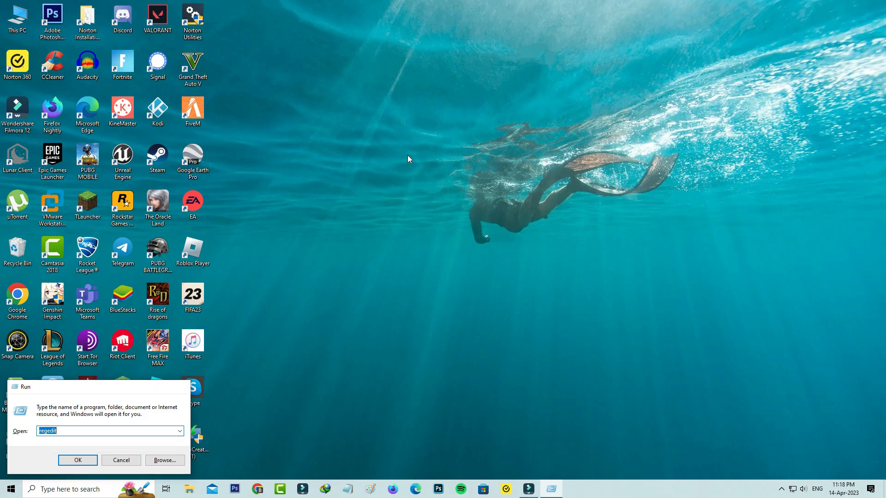
{"action": "left_click", "coordinate": [77, 460]}
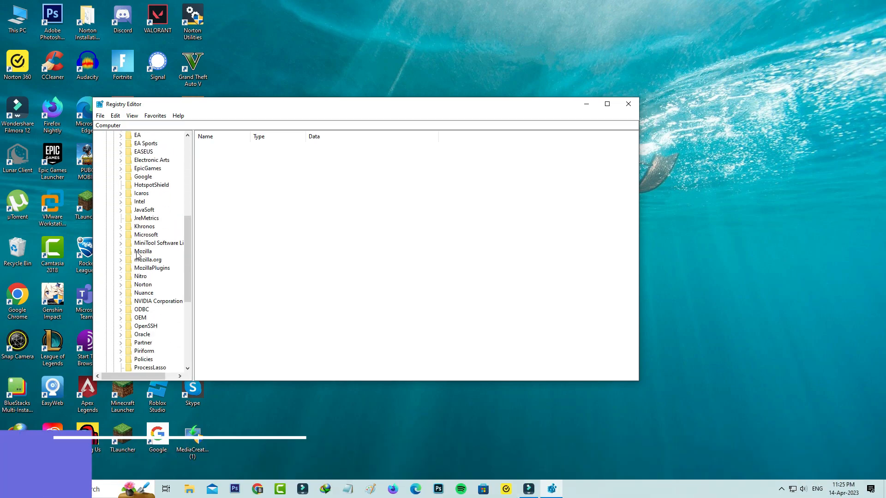
Navigate the registry tree to HKLM\SOFTWARE\Microsoft\Windows\CurrentVersion\WindowsUpdate\Auto Update.
{"action": "scroll", "scroll_direction": "down", "scroll_amount": 3}
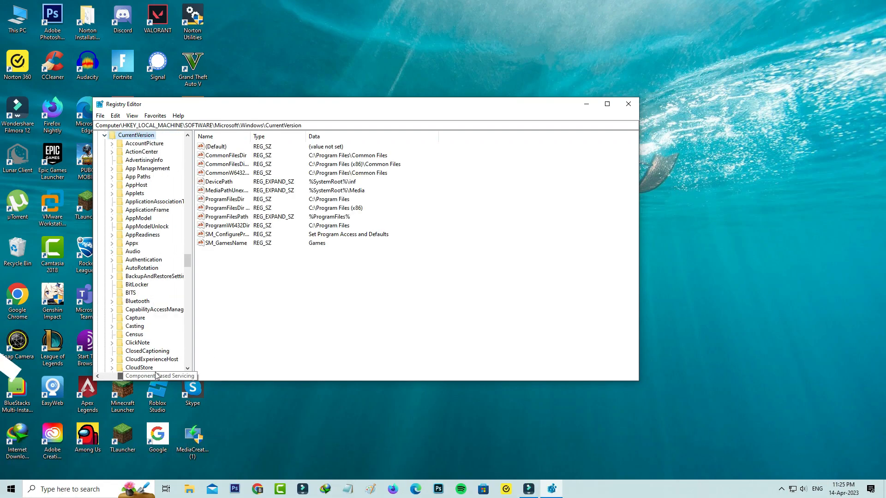
{"action": "scroll", "scroll_direction": "down", "scroll_amount": 3}
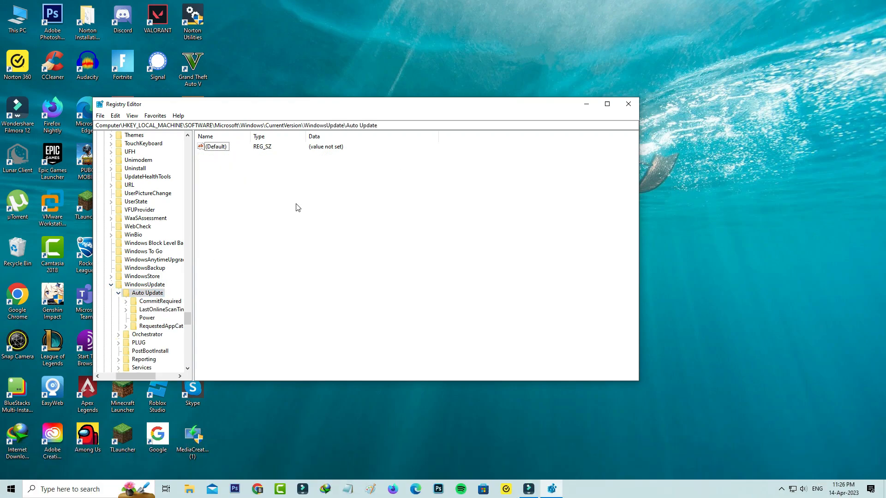
Create a 32-bit DWORD named allowosupgrade in Auto Update and set its data to 1.
{"action": "right_click", "coordinate": [298, 207]}
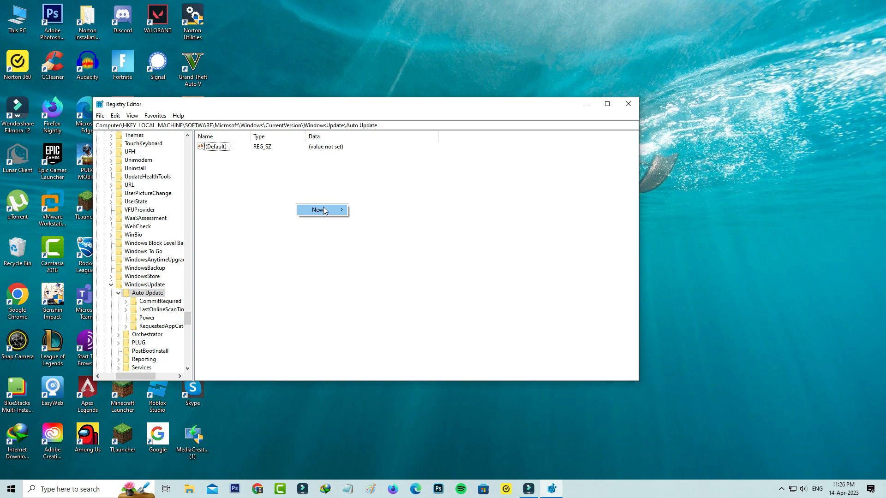
{"action": "left_click", "coordinate": [319, 209]}
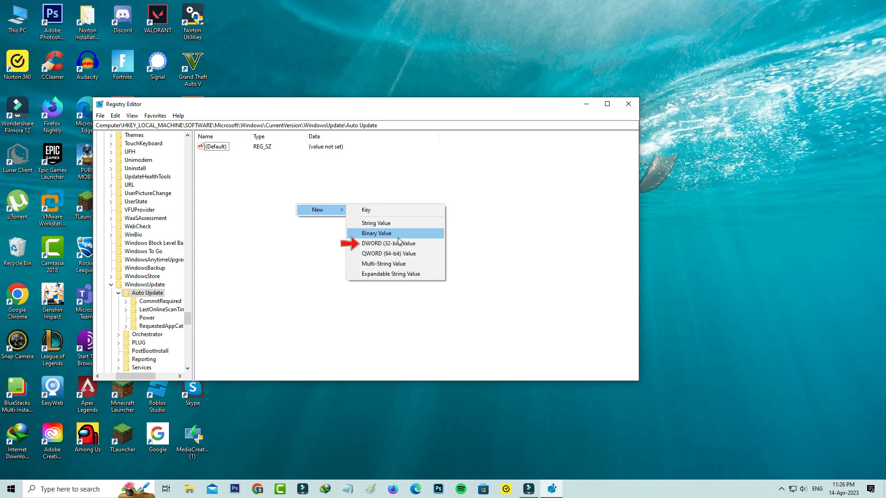
{"action": "left_click", "coordinate": [388, 243]}
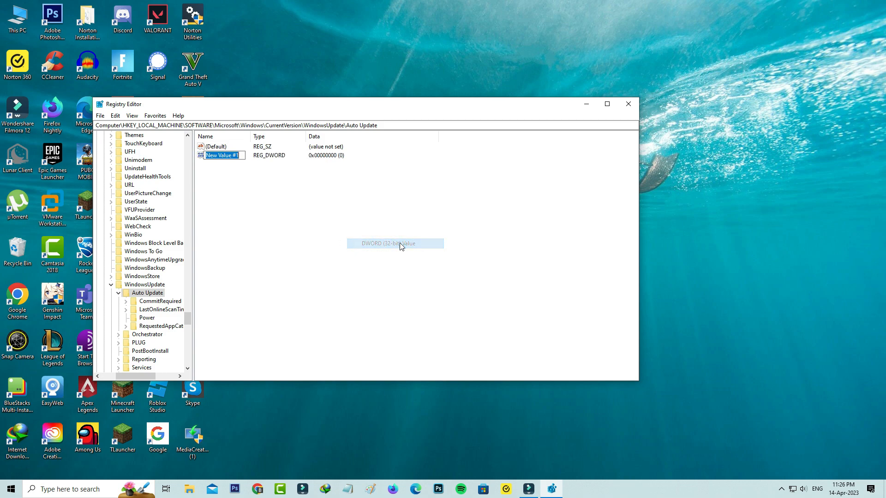
{"action": "mouse_move", "coordinate": [271, 182]}
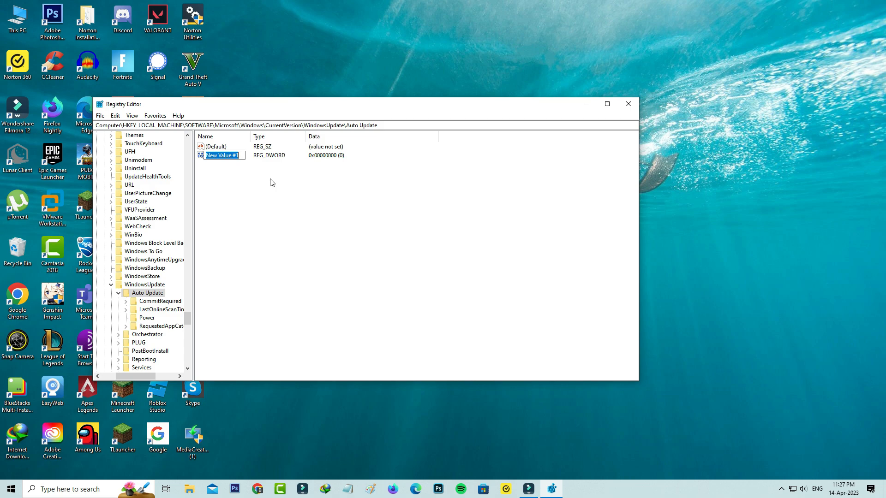
{"action": "type", "text": "allowosupgrade"}
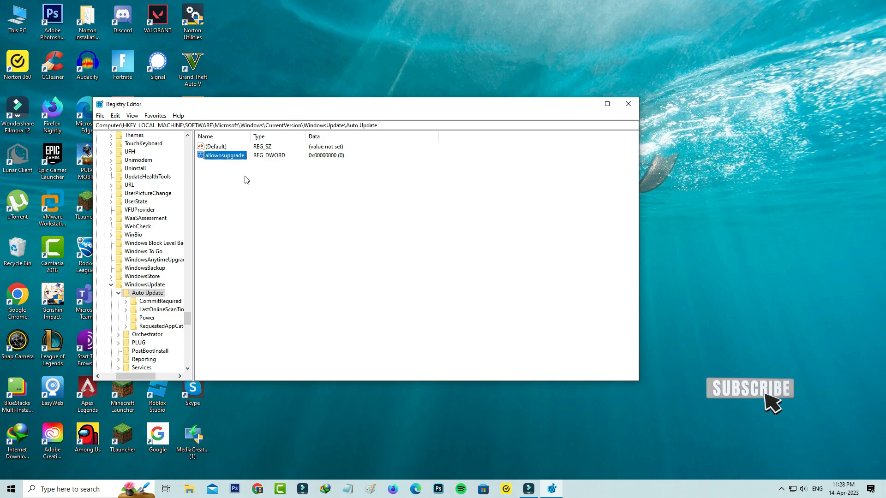
{"action": "mouse_move", "coordinate": [800, 427]}
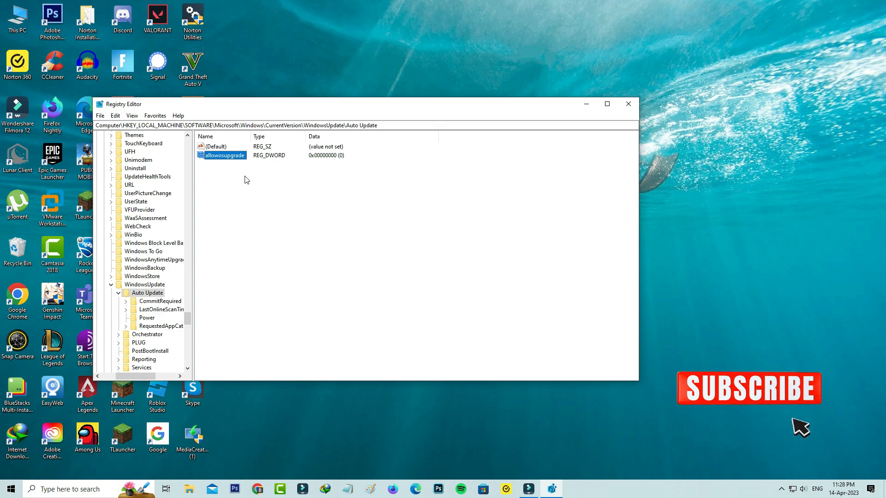
{"action": "double_click", "coordinate": [222, 156]}
{"action": "type", "text": "1"}
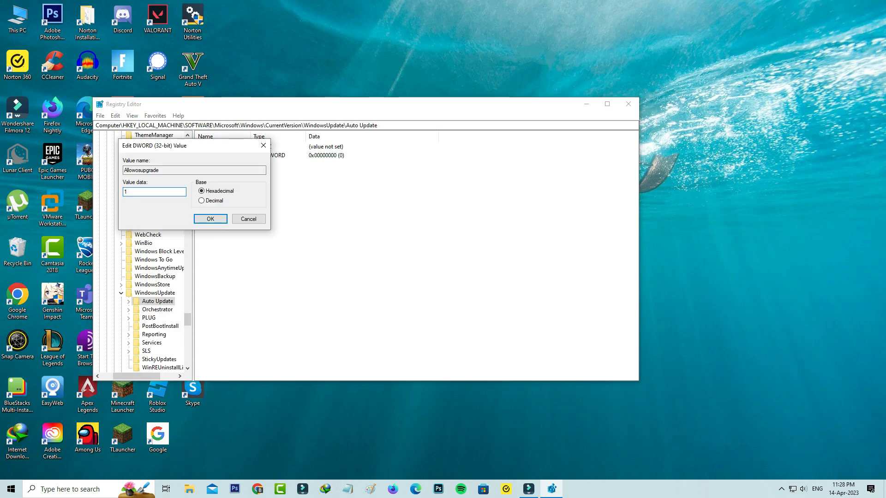
{"action": "left_click", "coordinate": [210, 219]}
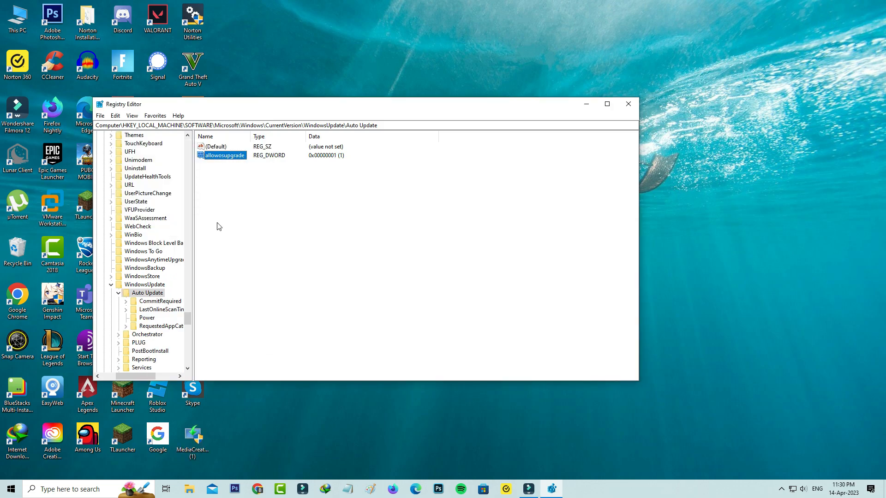
{"action": "mouse_move", "coordinate": [649, 141]}
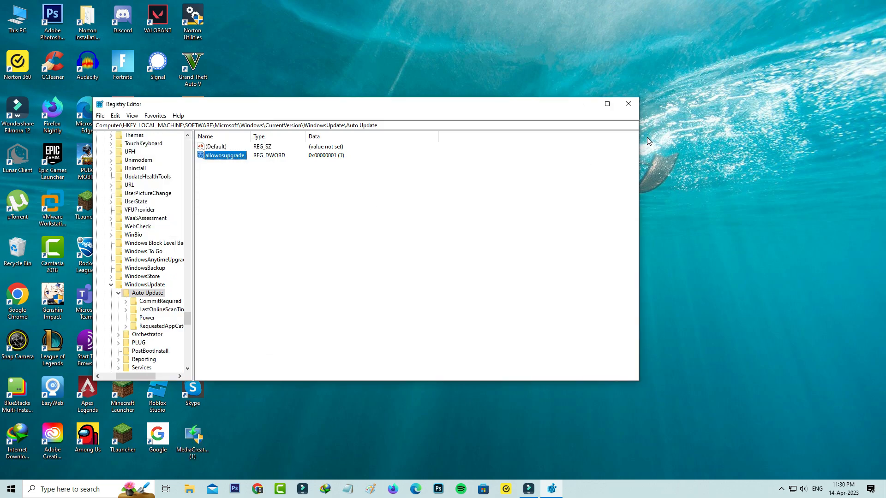
Close Registry Editor and launch Command Prompt as administrator via a cmd search.
{"action": "left_click", "coordinate": [627, 104]}
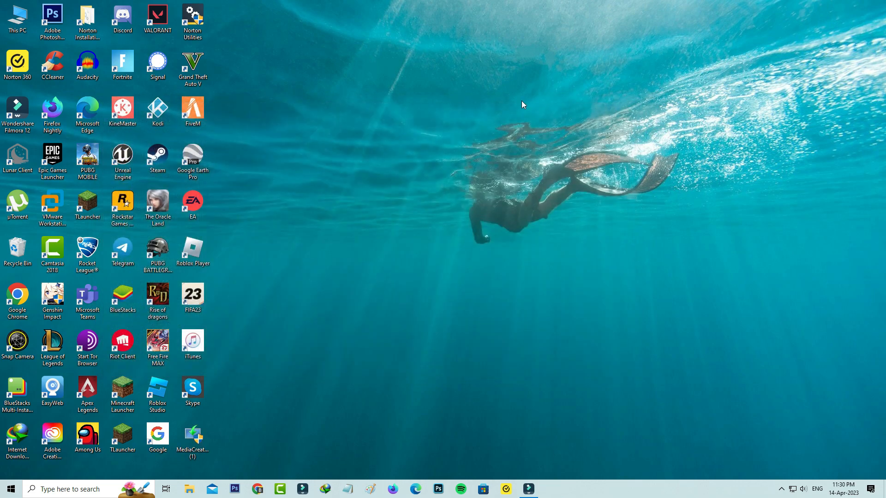
{"action": "left_click", "coordinate": [88, 489]}
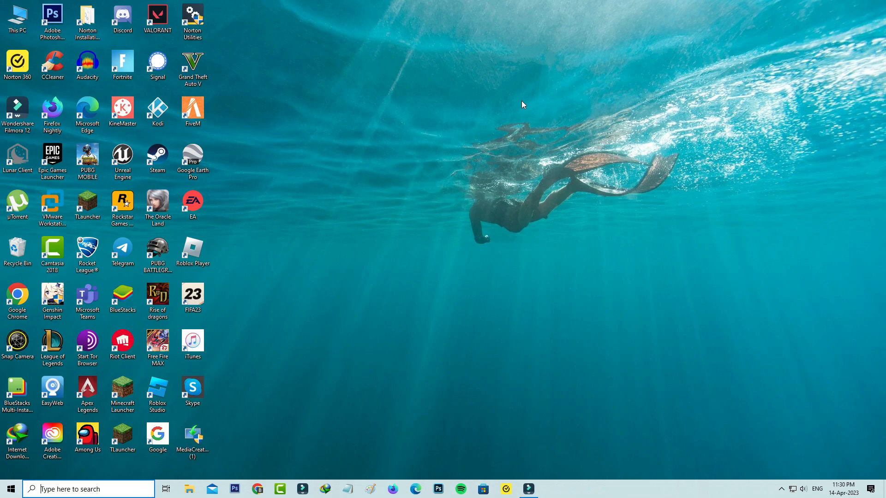
{"action": "type", "text": "cmd"}
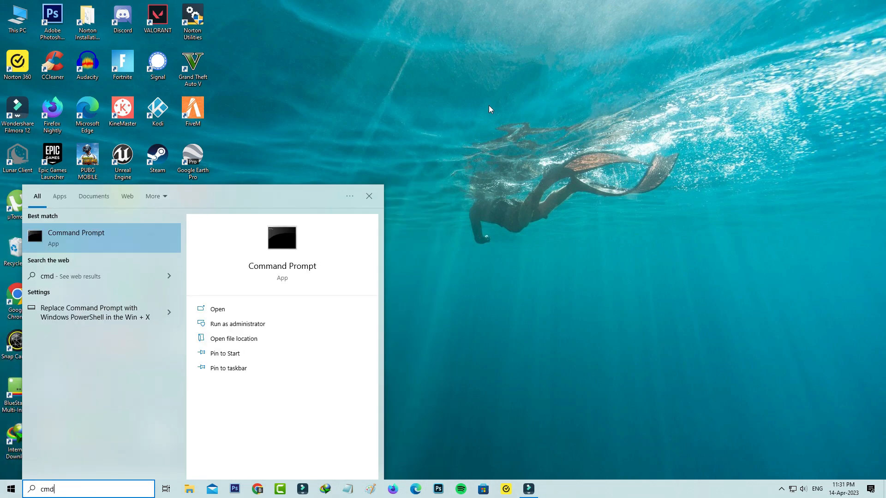
{"action": "right_click", "coordinate": [102, 237]}
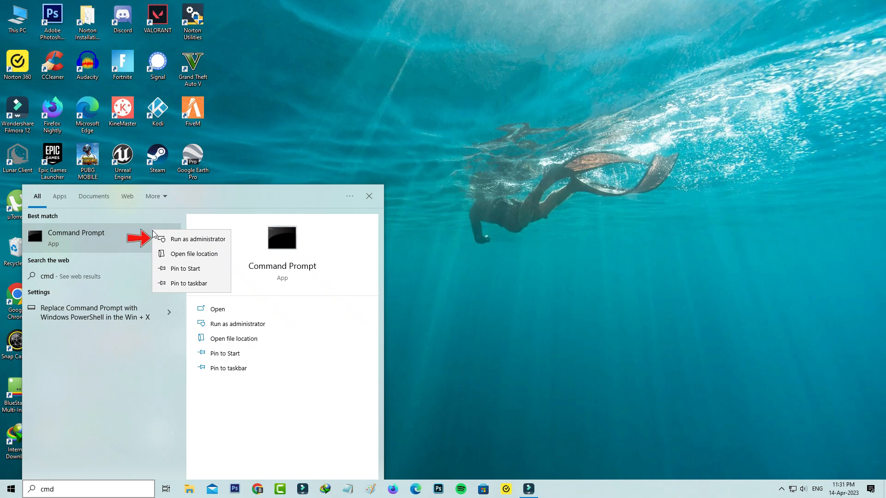
{"action": "left_click", "coordinate": [198, 239]}
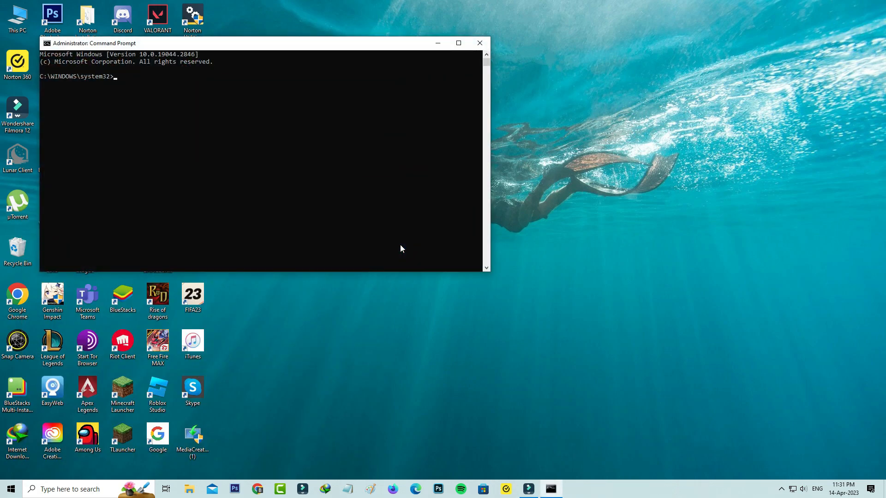
Run net stop for bits, wuauserv, appidsvc and cryptsvc in Command Prompt.
{"action": "type", "text": "net stop bits"}
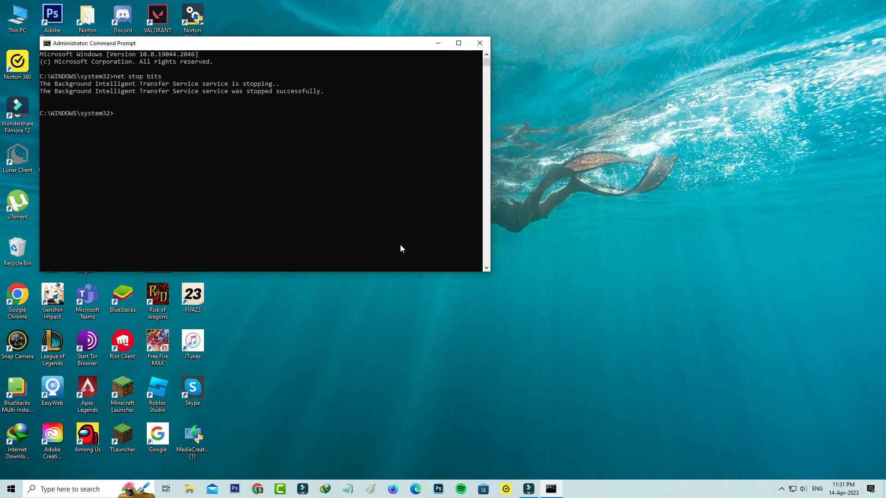
{"action": "type", "text": "net stop"}
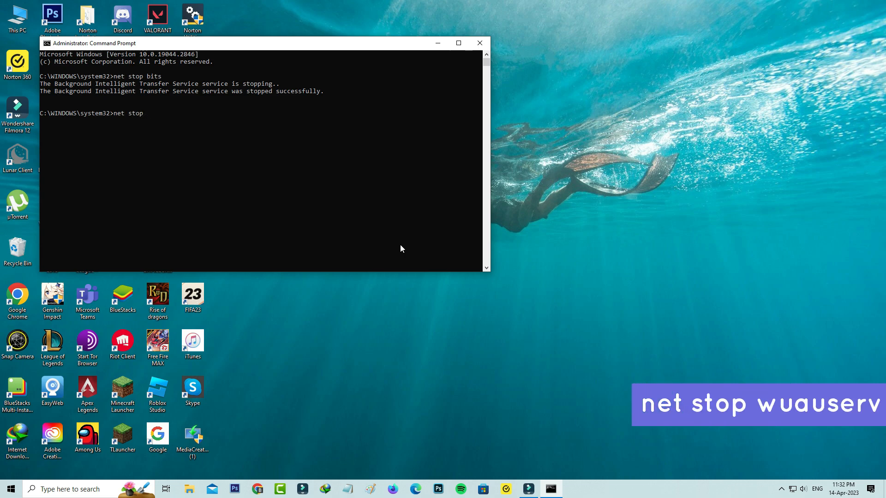
{"action": "type", "text": "wuauserv"}
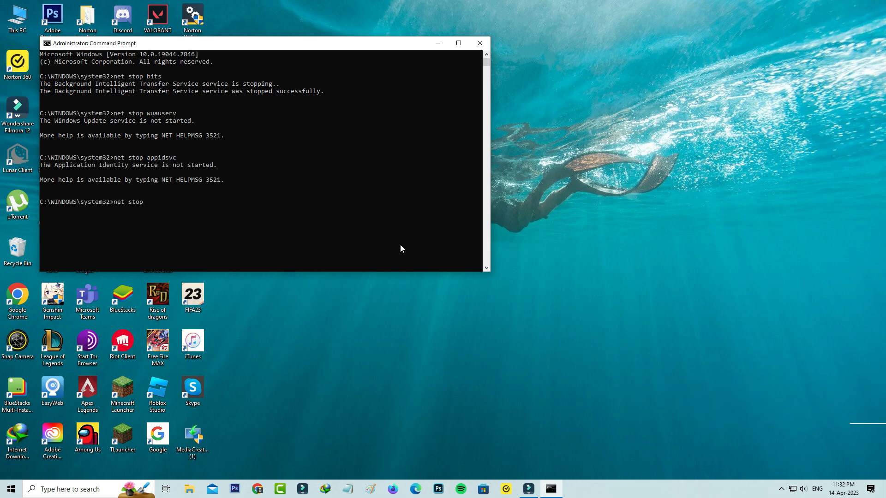
{"action": "type", "text": "cryps"}
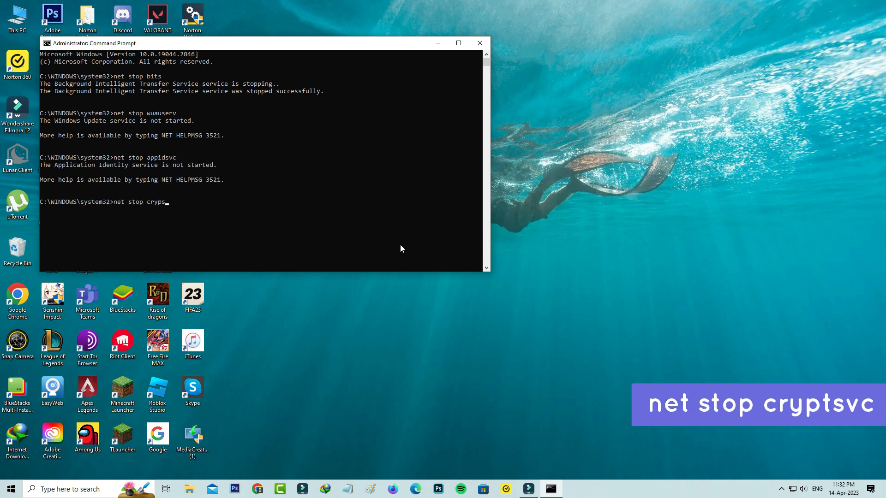
{"action": "key", "text": "Return"}
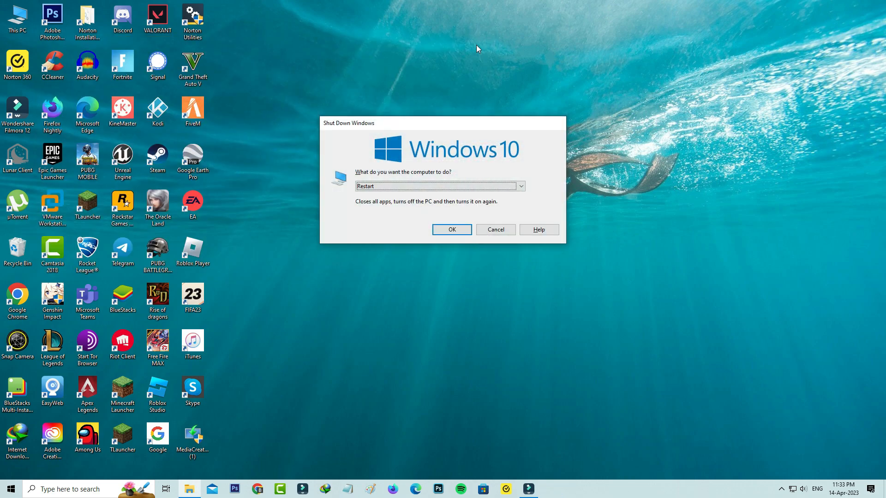
Restart Windows, then open File Explorer's Downloads folder showing MediaCreationTool22H2.
{"action": "left_click", "coordinate": [495, 229]}
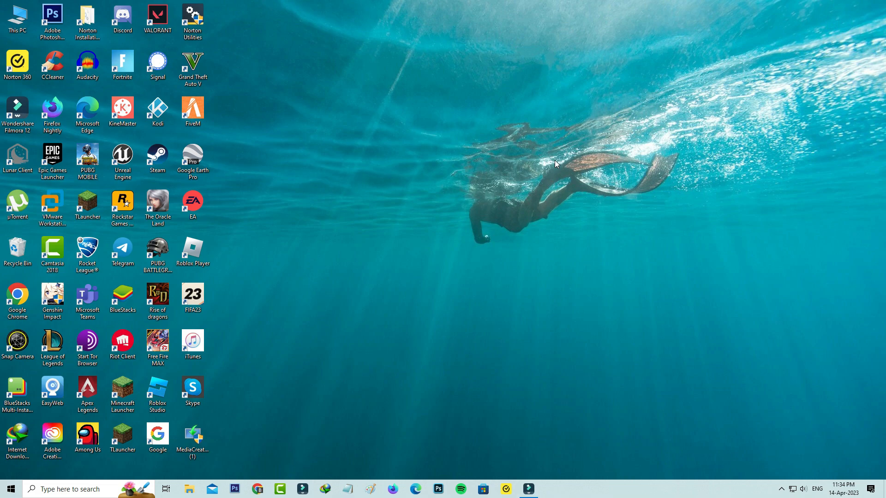
{"action": "mouse_move", "coordinate": [793, 488]}
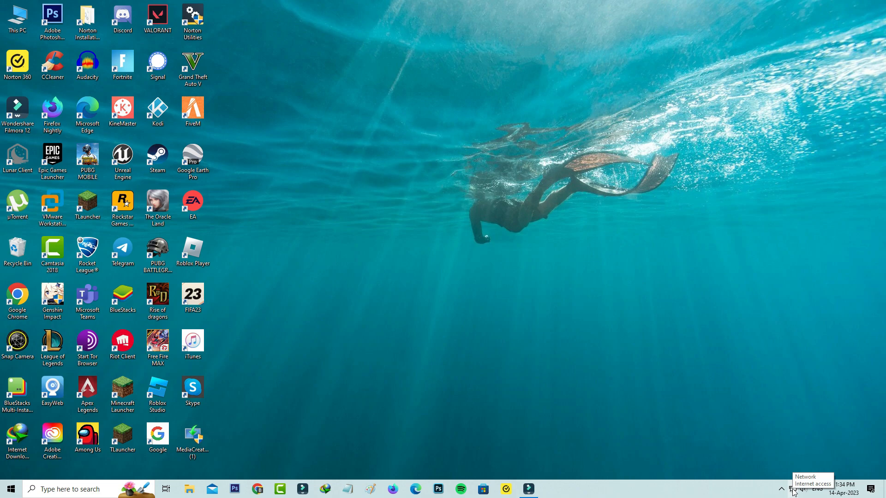
{"action": "left_click", "coordinate": [792, 488]}
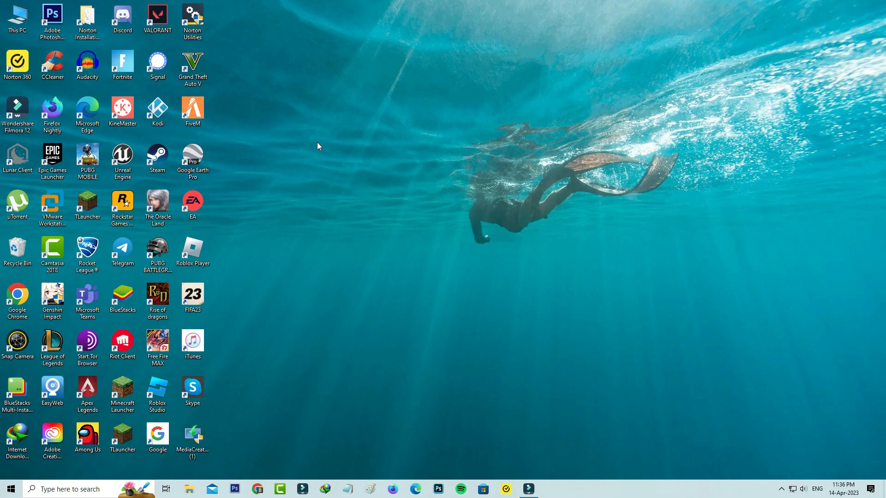
{"action": "left_click", "coordinate": [189, 488]}
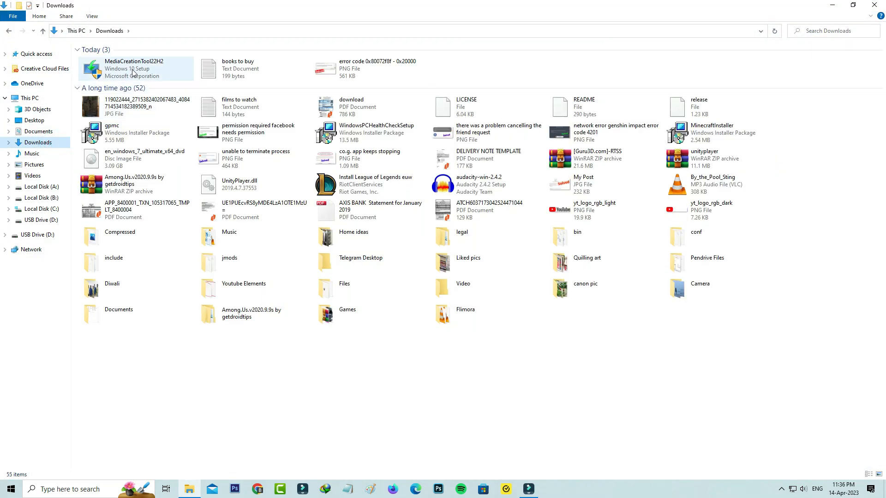